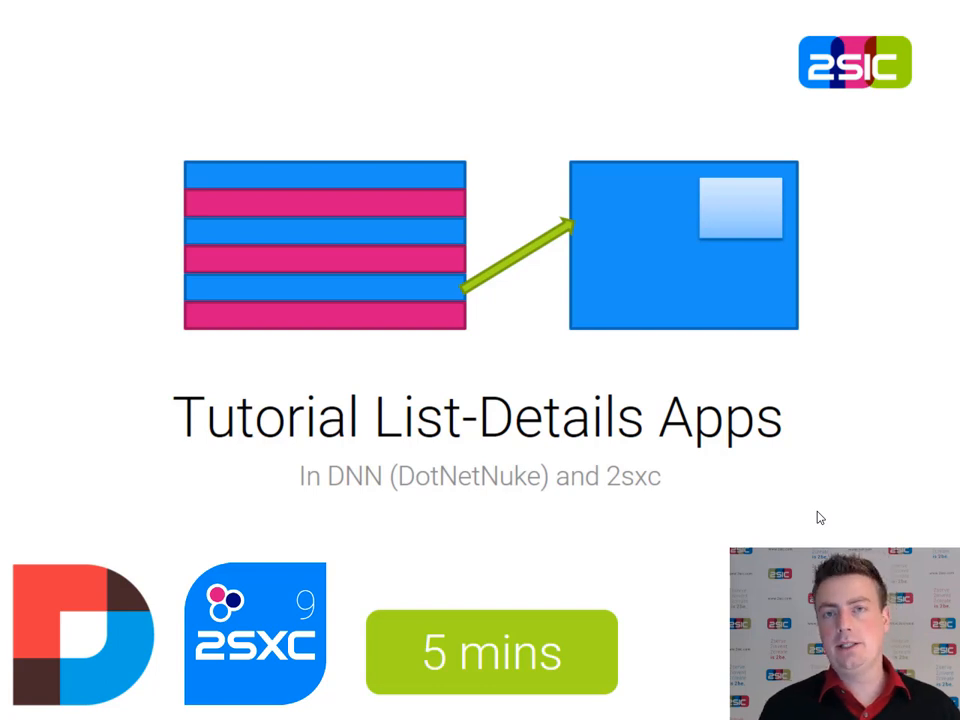
# Step: Advance from the List-Details title slide to the 'links are in the notes' slide and head to the browser
pyautogui.press('Alt+Tab')
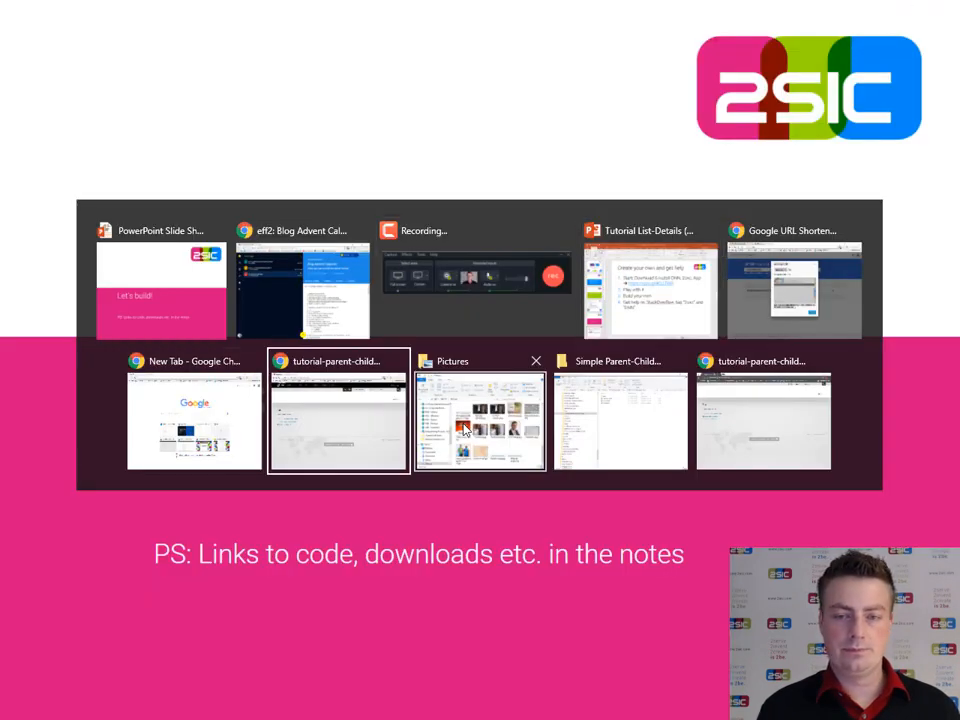
# Step: Log in to the Q&A page and review the first question's fields in the edit form
pyautogui.click(338, 420)
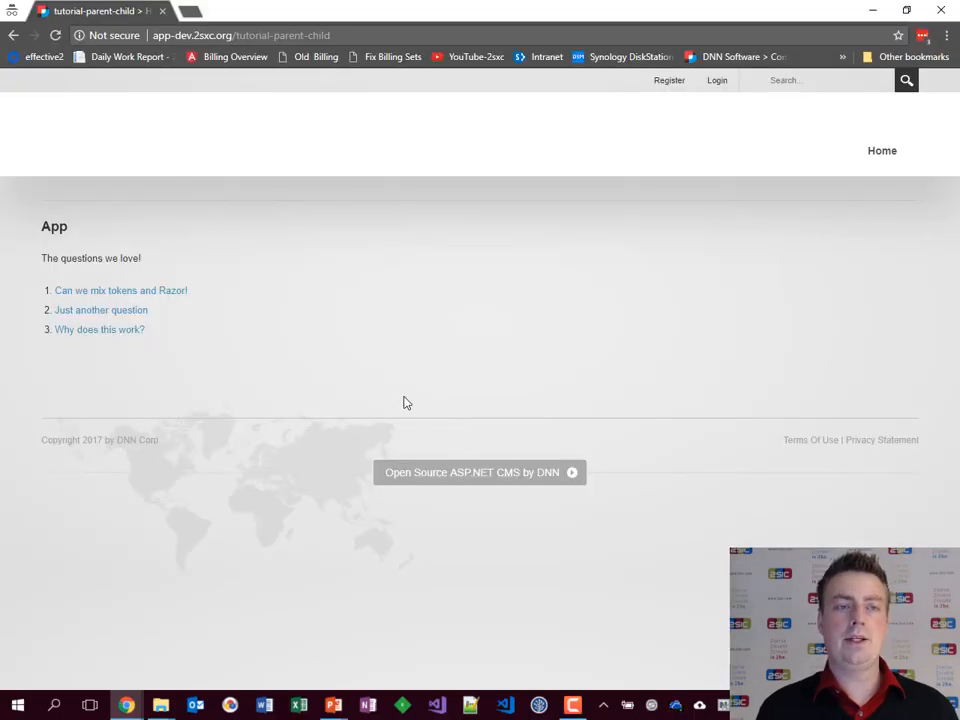
pyautogui.click(120, 290)
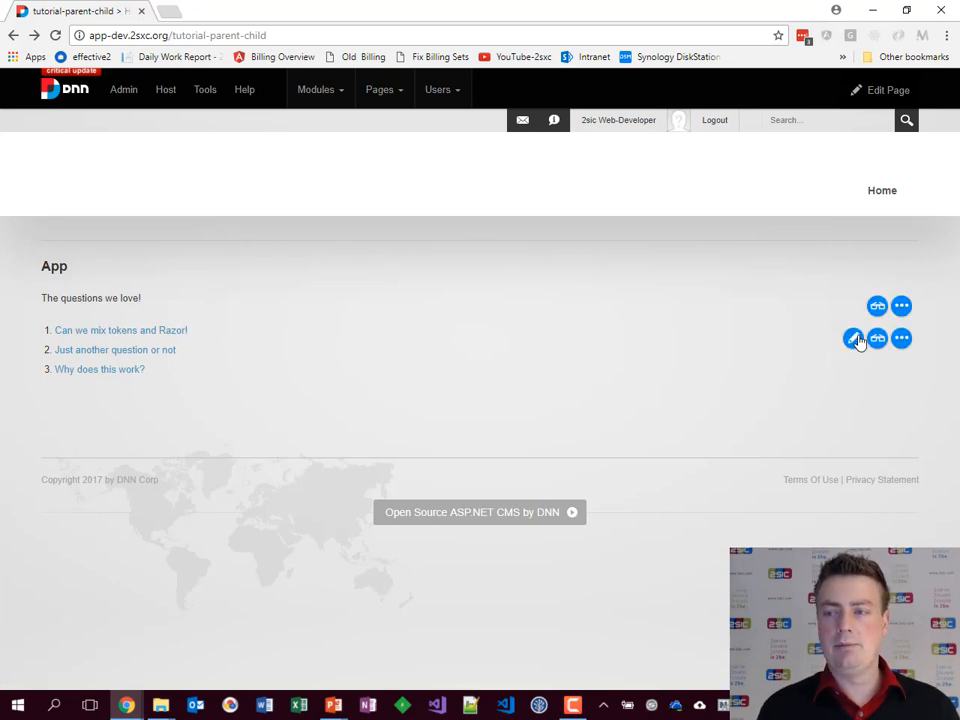
pyautogui.moveTo(560, 444)
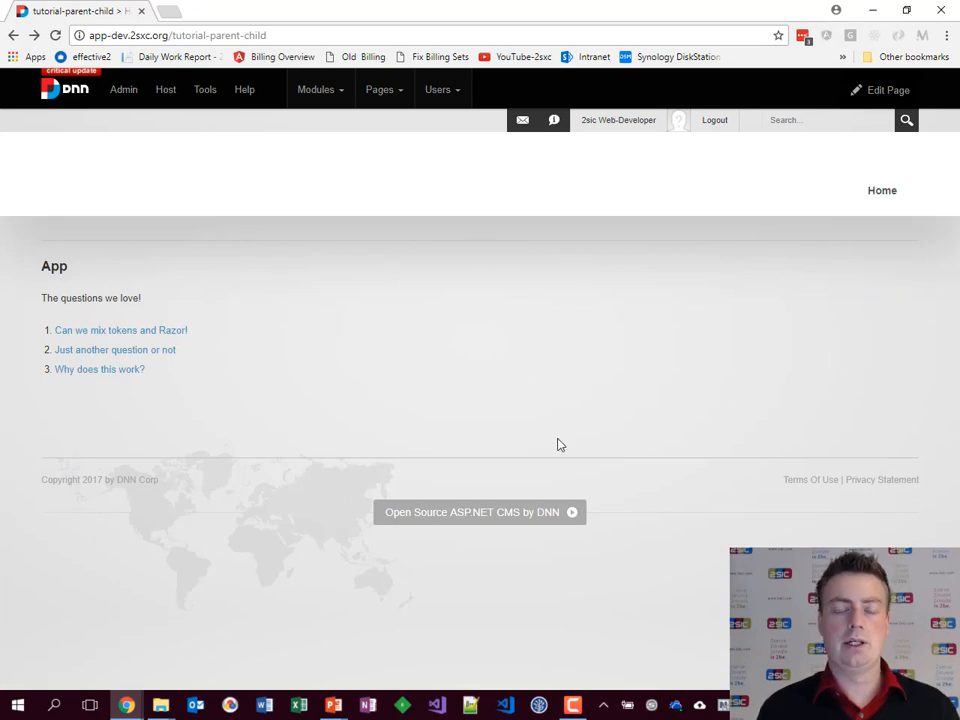
pyautogui.click(120, 330)
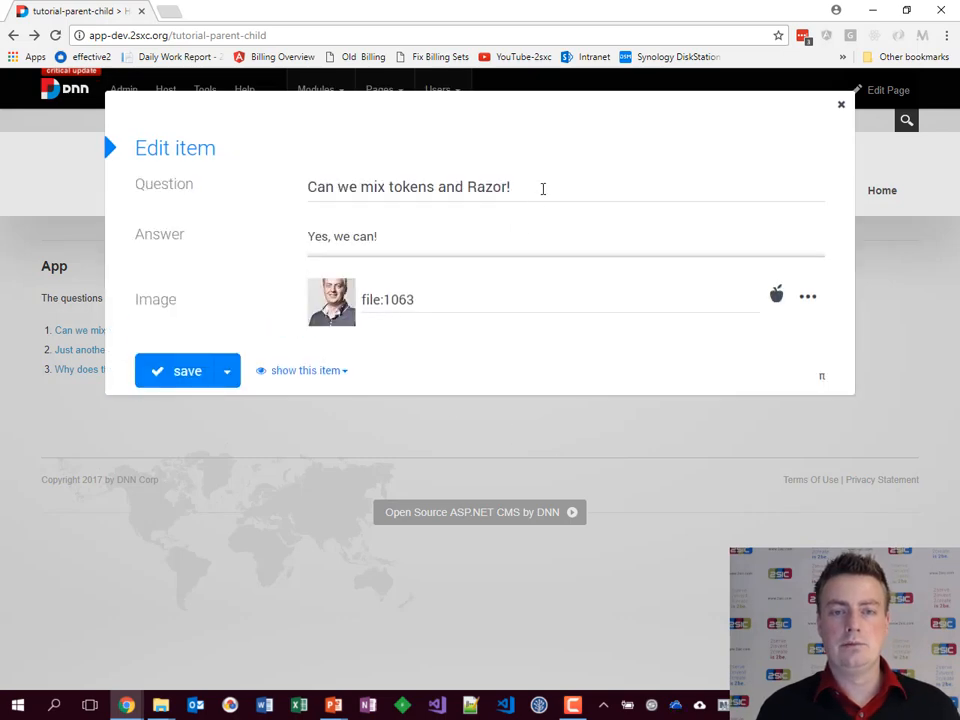
pyautogui.press('alt+tab')
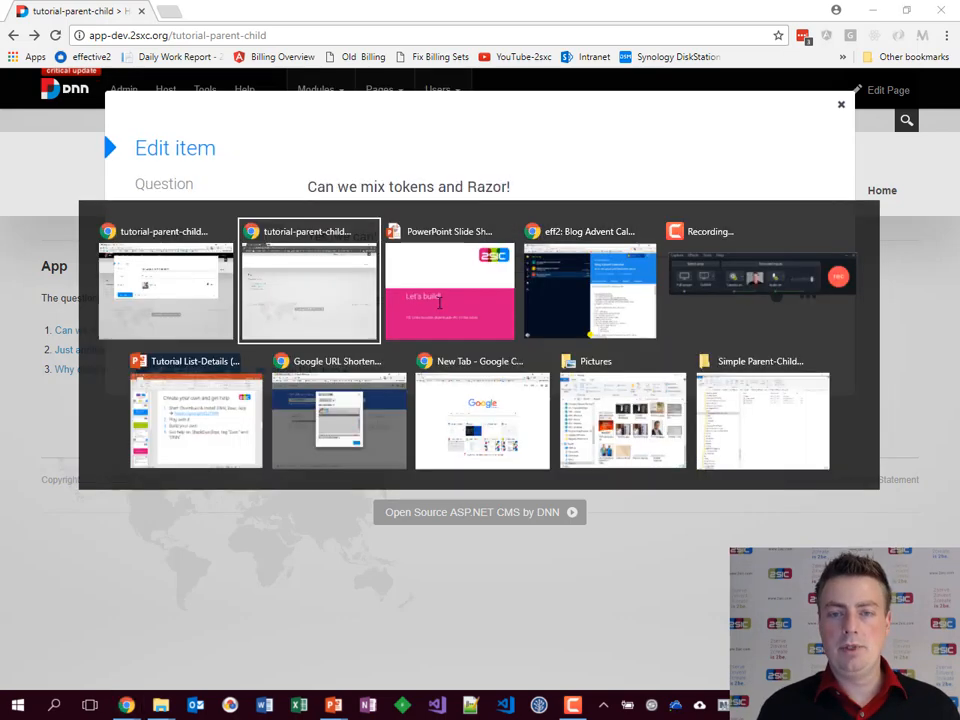
pyautogui.click(622, 420)
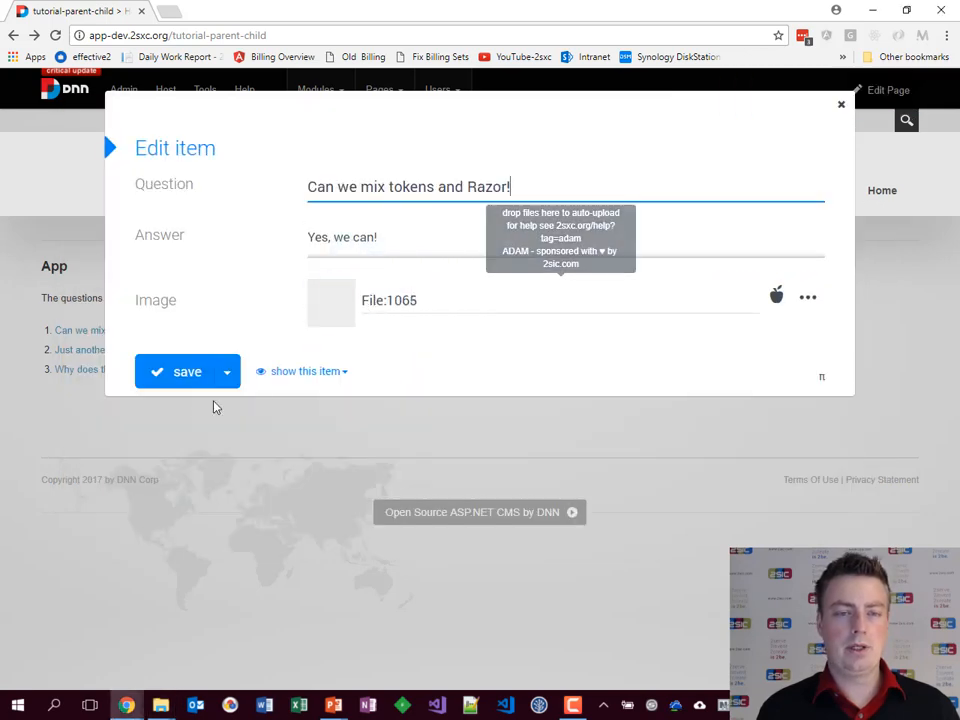
# Step: View the first question's details popup with answer and author image, then close it
pyautogui.click(188, 370)
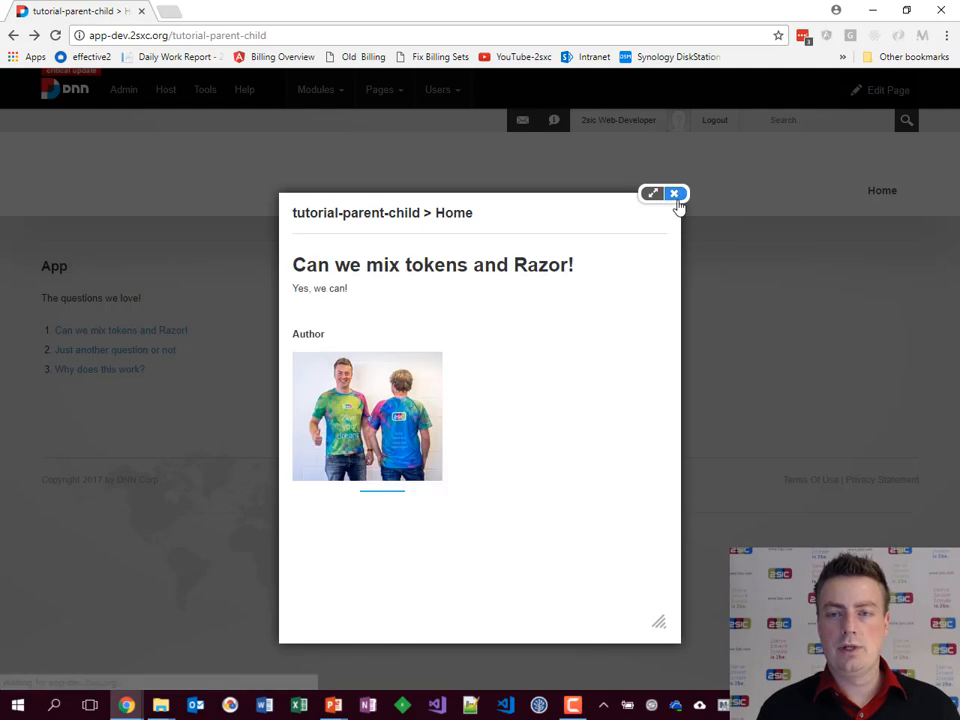
pyautogui.click(674, 192)
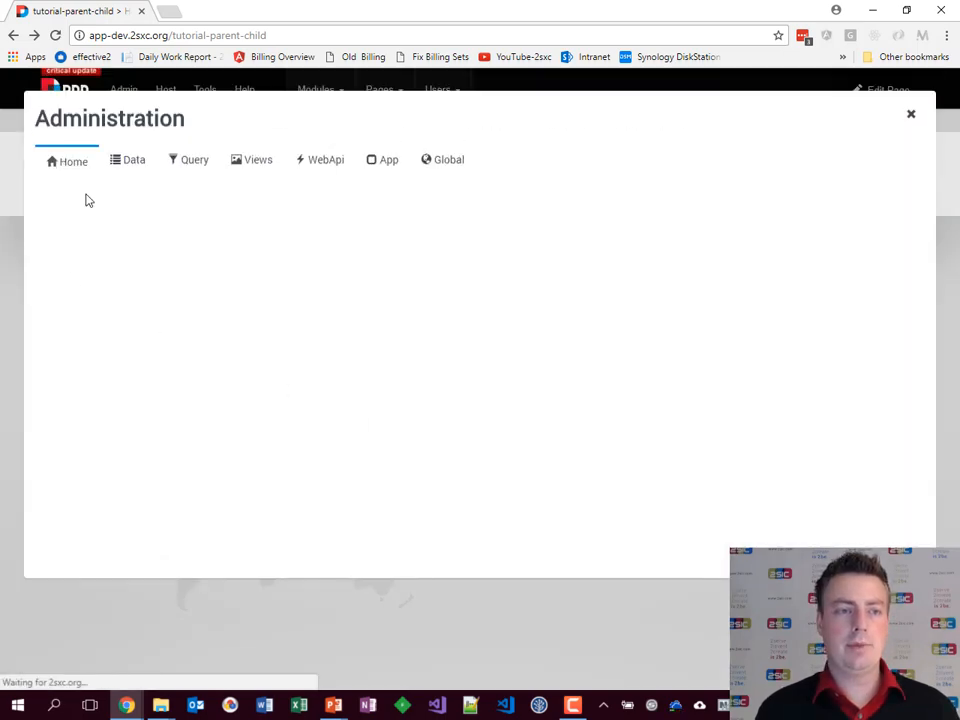
# Step: In Administration > Data, list the three QuestionAndAnswer items, then show the app's three views
pyautogui.click(132, 160)
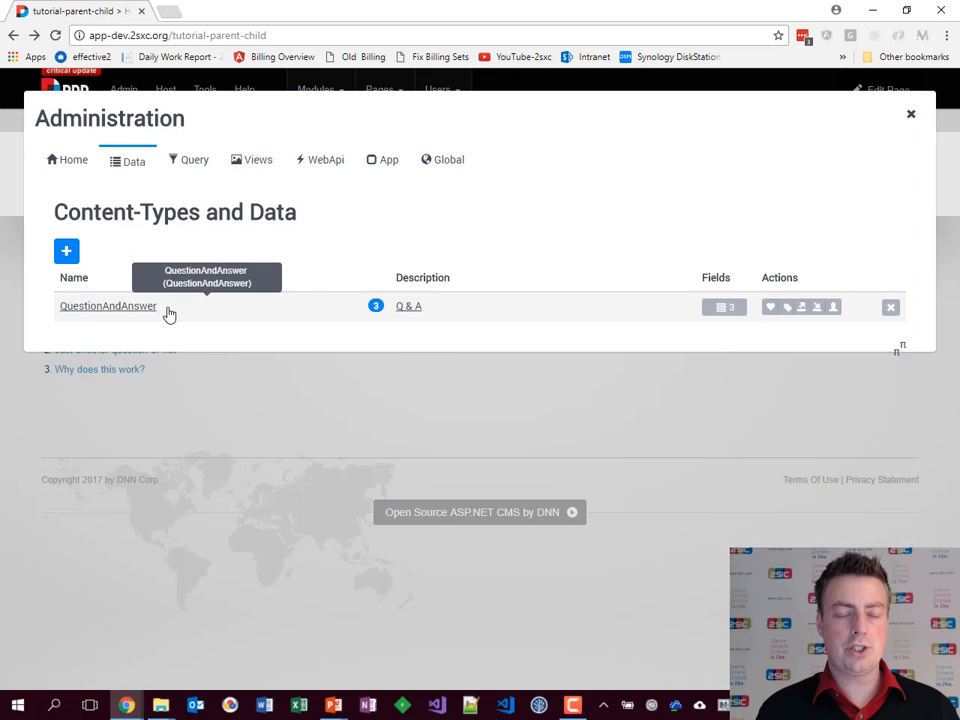
pyautogui.click(724, 306)
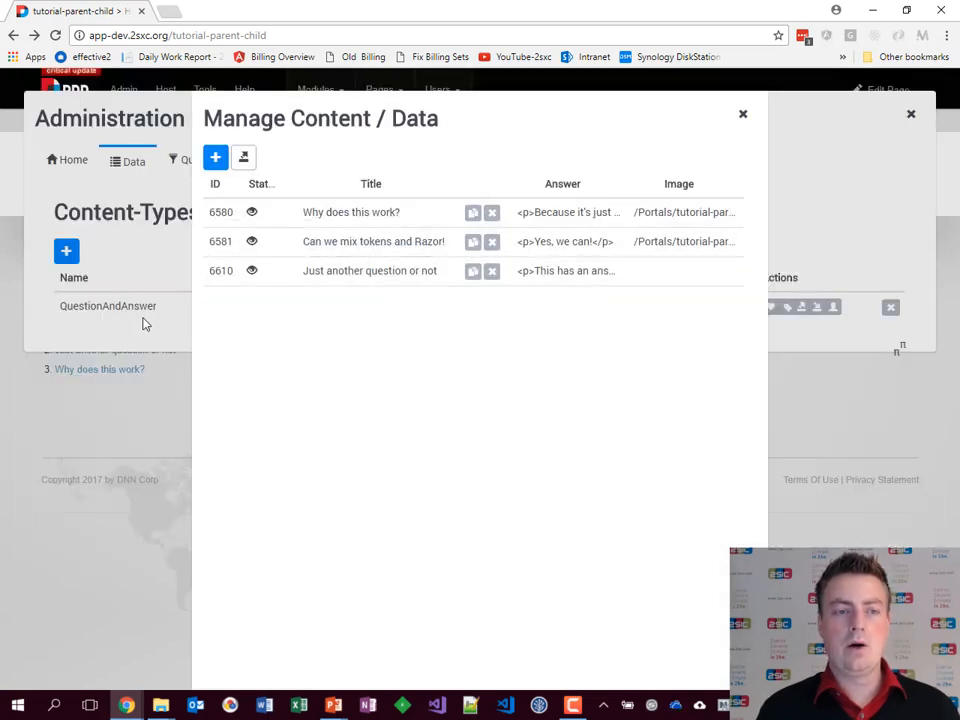
pyautogui.click(744, 112)
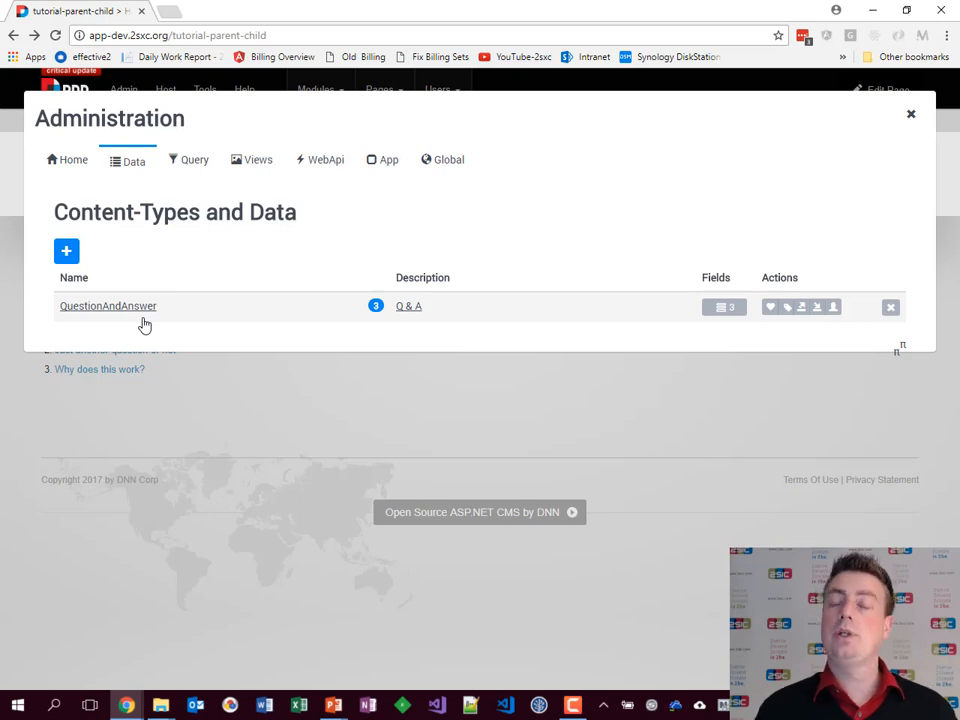
pyautogui.click(256, 160)
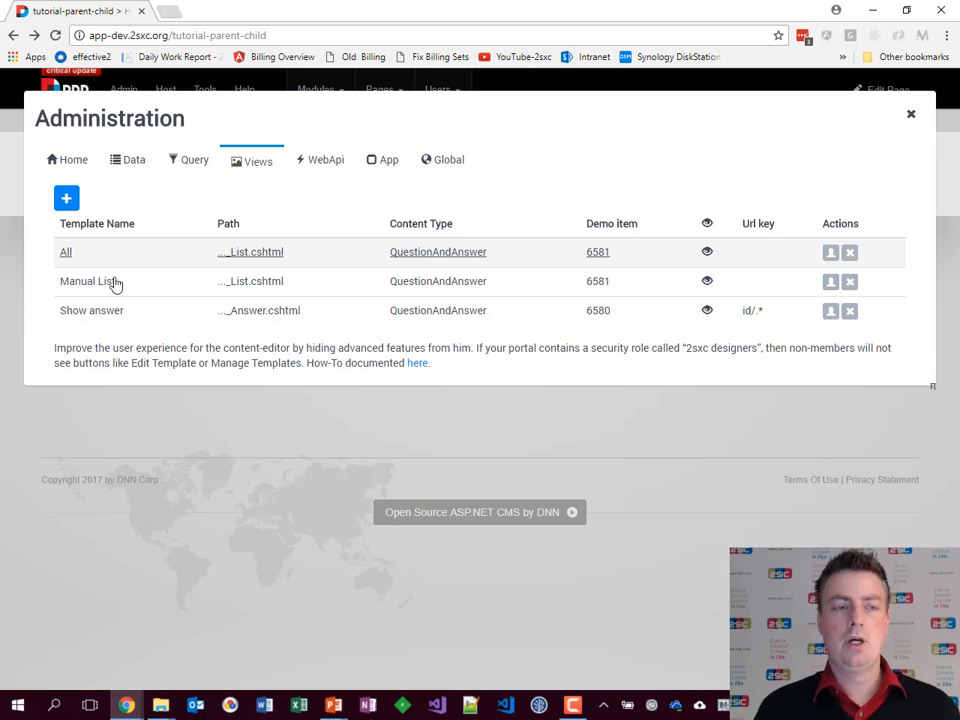
pyautogui.moveTo(124, 318)
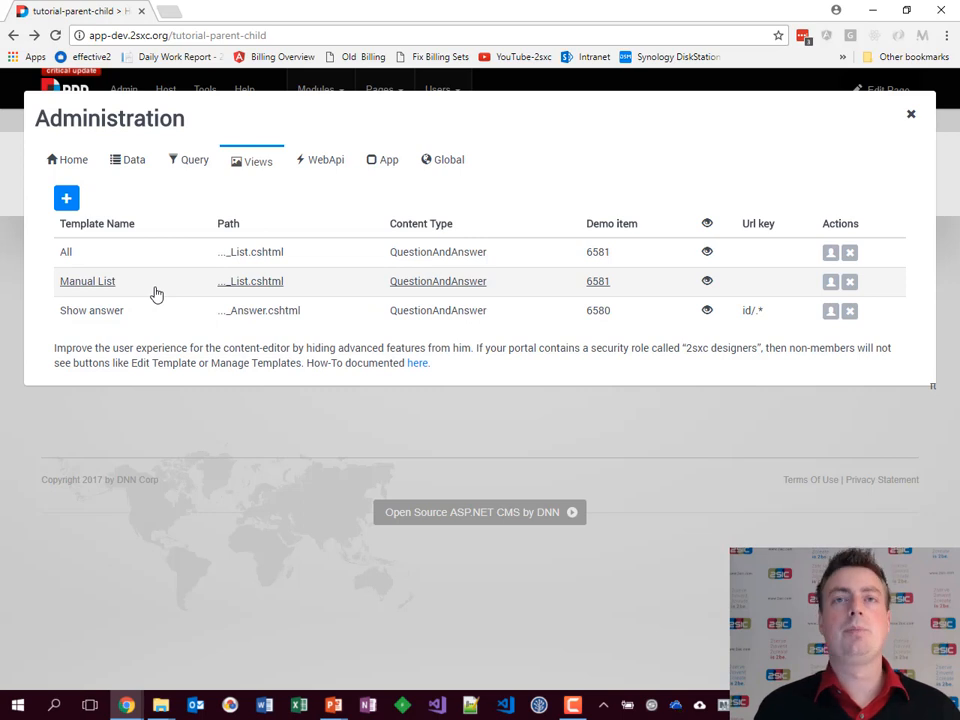
pyautogui.moveTo(210, 418)
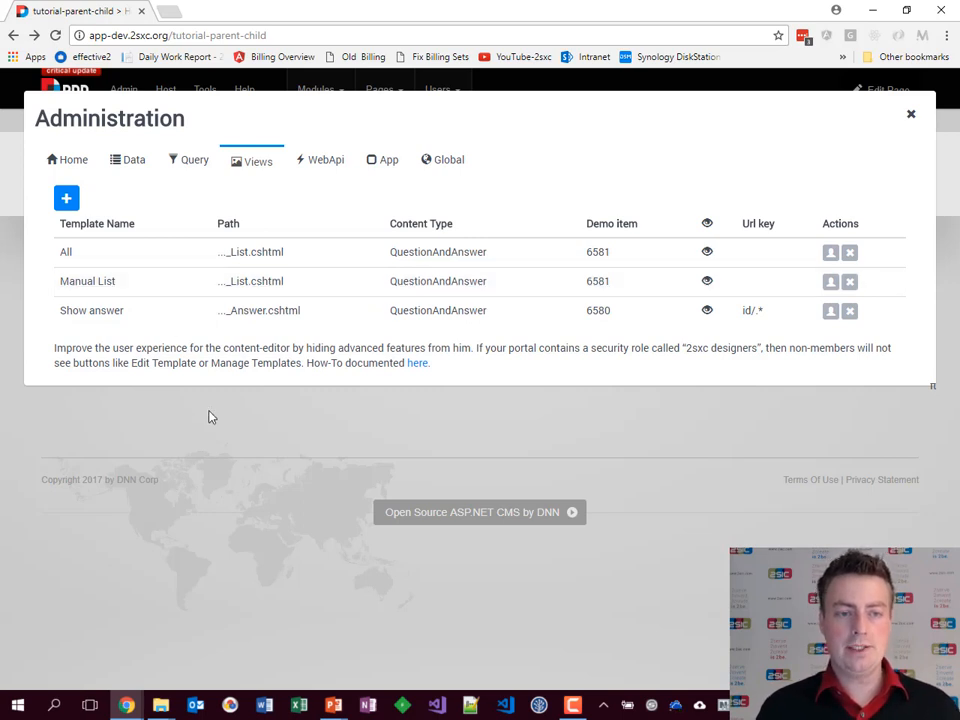
# Step: Review _List.cshtml's Razor with its sc-element wrapper, then _Answer.cshtml, and return to the Q&A page
pyautogui.click(910, 114)
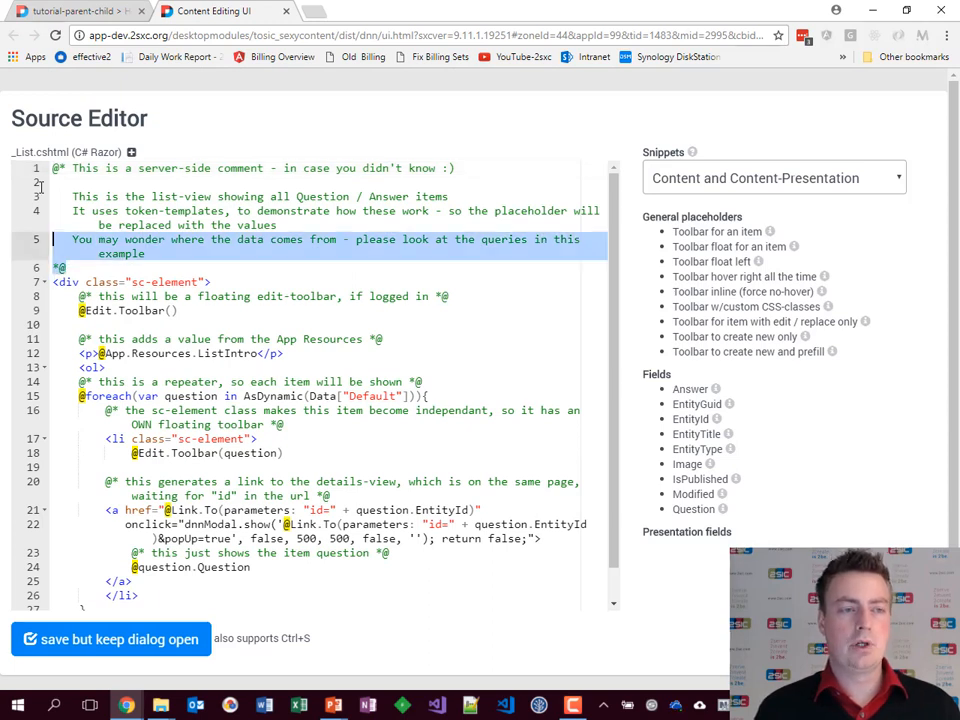
pyautogui.click(150, 282)
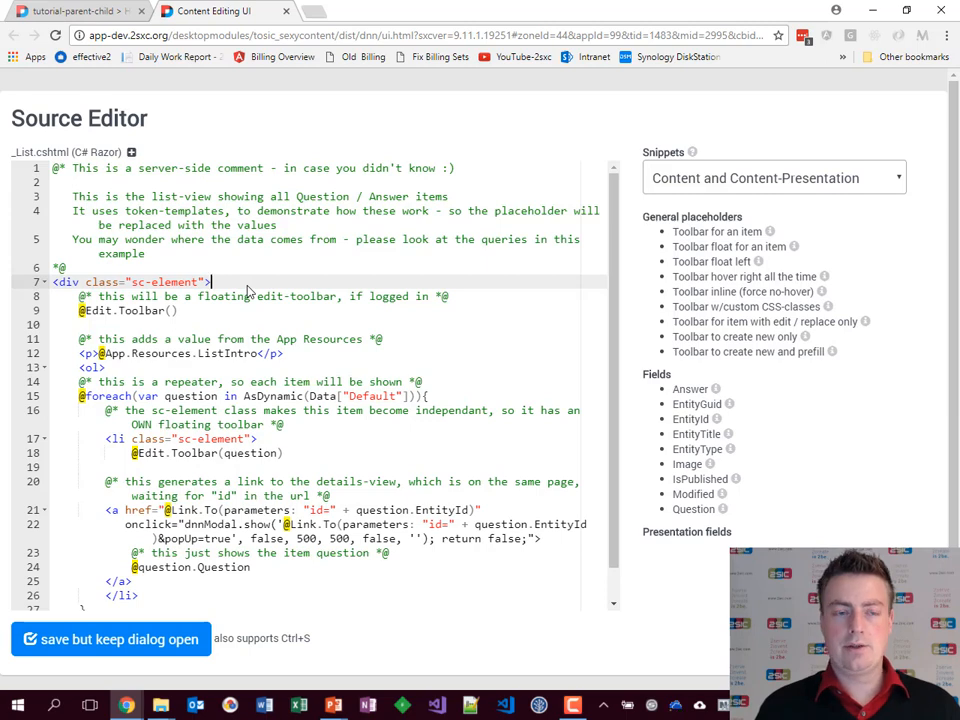
pyautogui.scroll(-3)
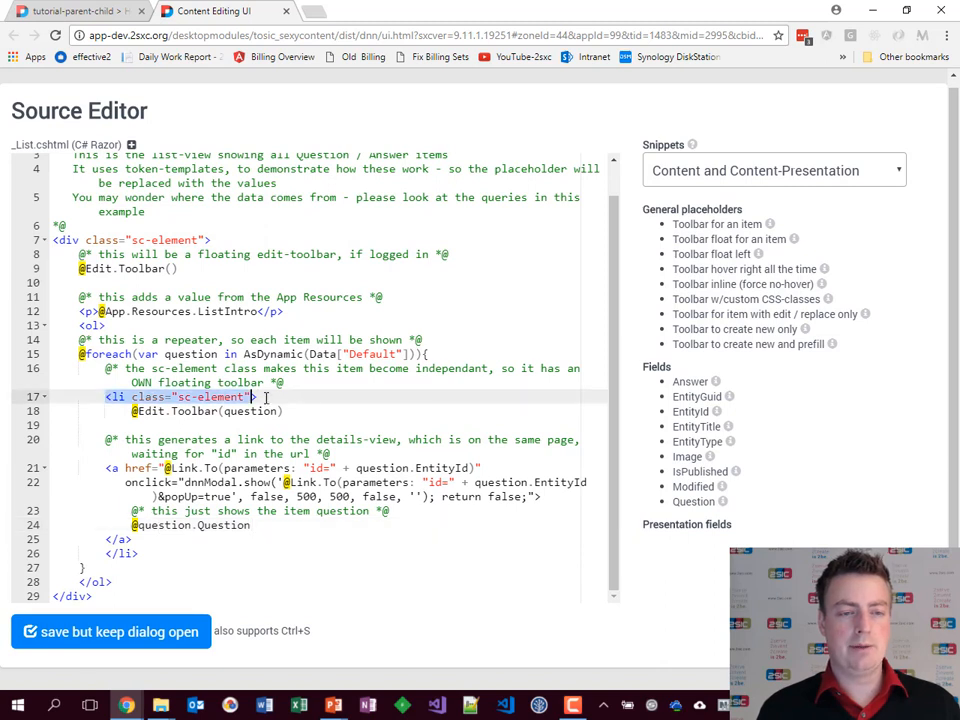
pyautogui.click(270, 468)
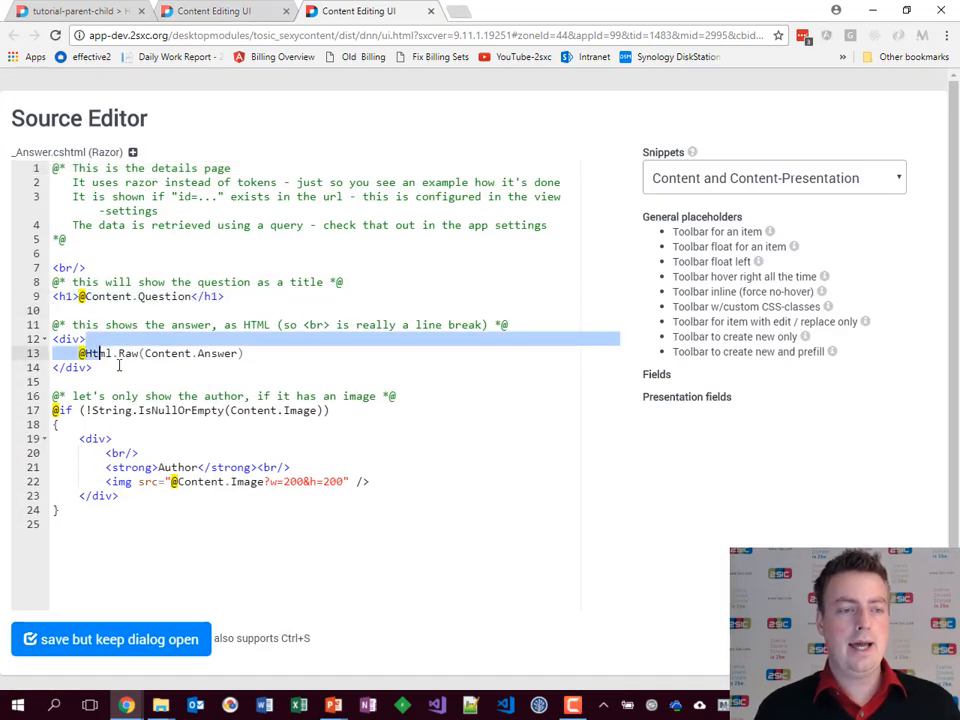
pyautogui.click(92, 368)
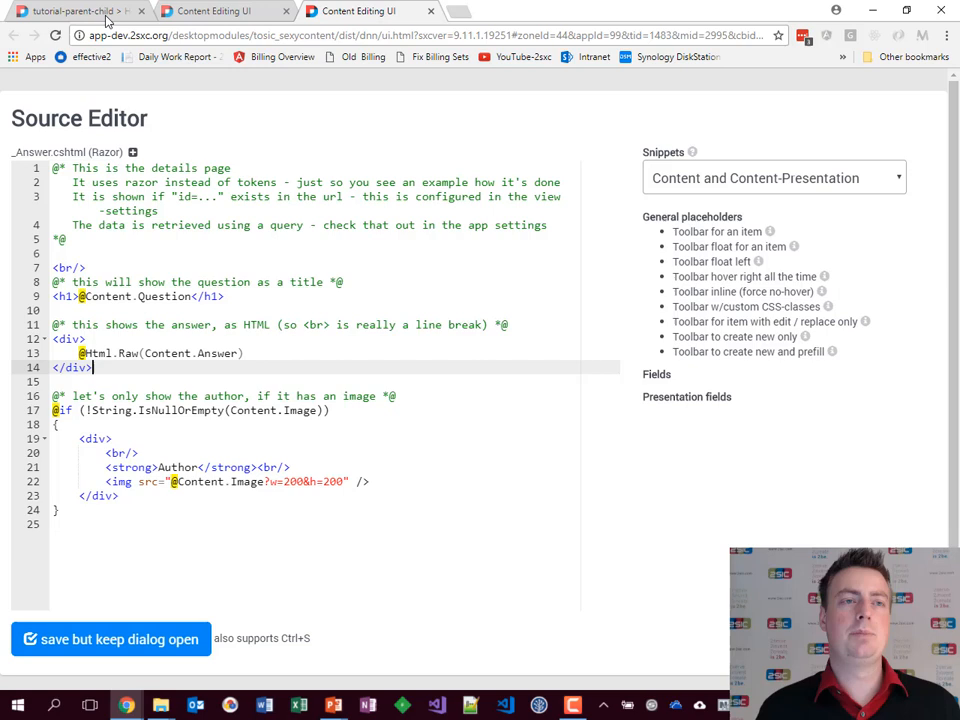
pyautogui.moveTo(80, 12)
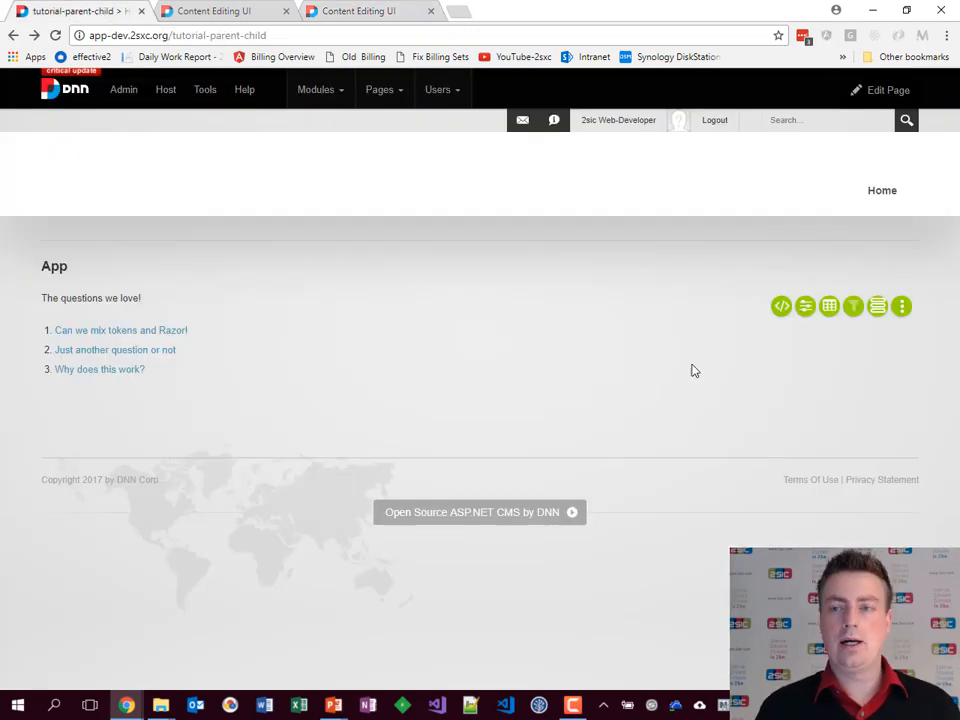
pyautogui.moveTo(806, 306)
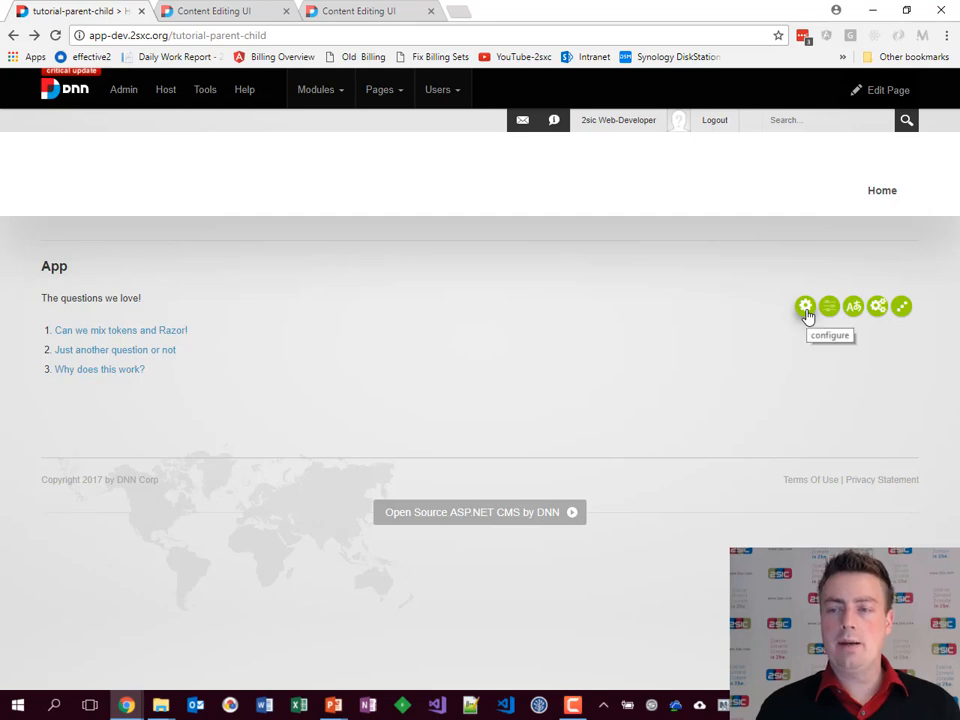
pyautogui.moveTo(350, 318)
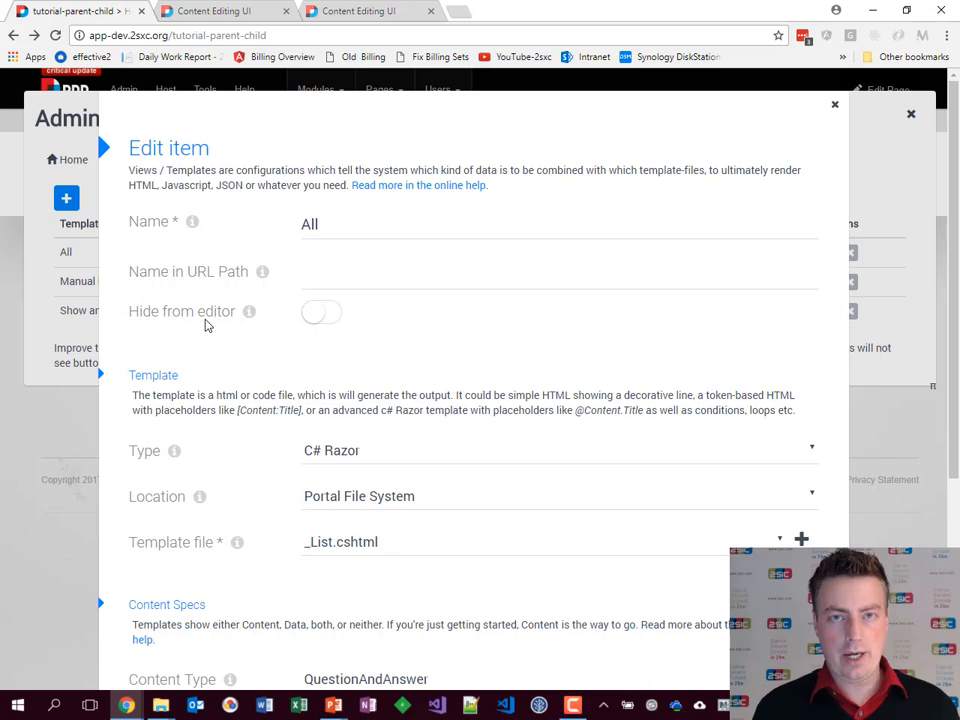
# Step: Scroll the All view's settings down to the AllQuestions data query and _List.cshtml template
pyautogui.scroll(-3)
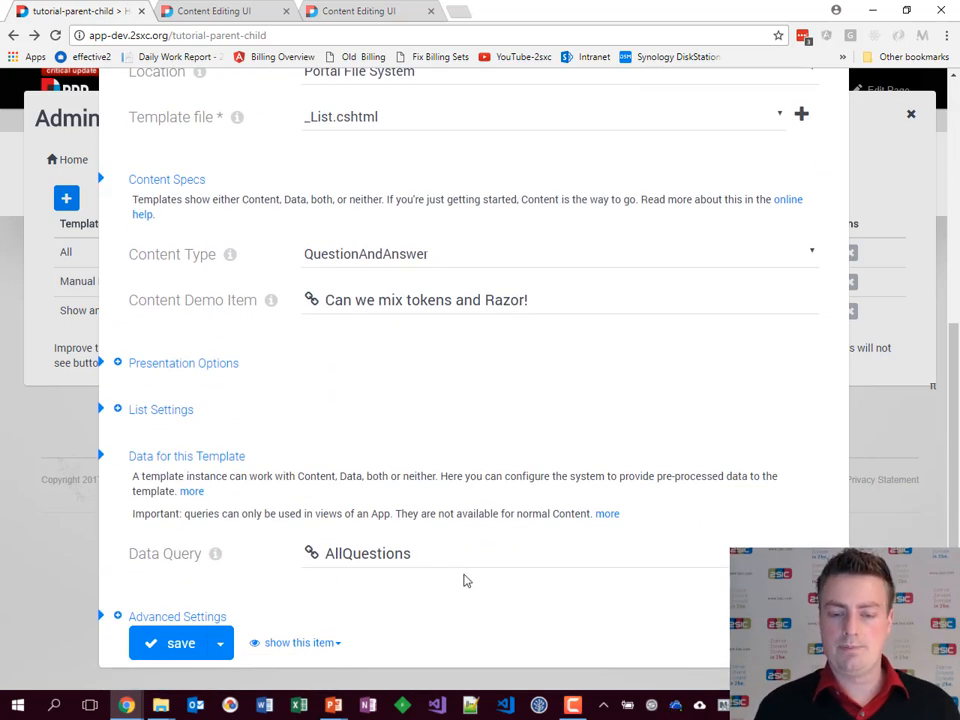
pyautogui.moveTo(464, 560)
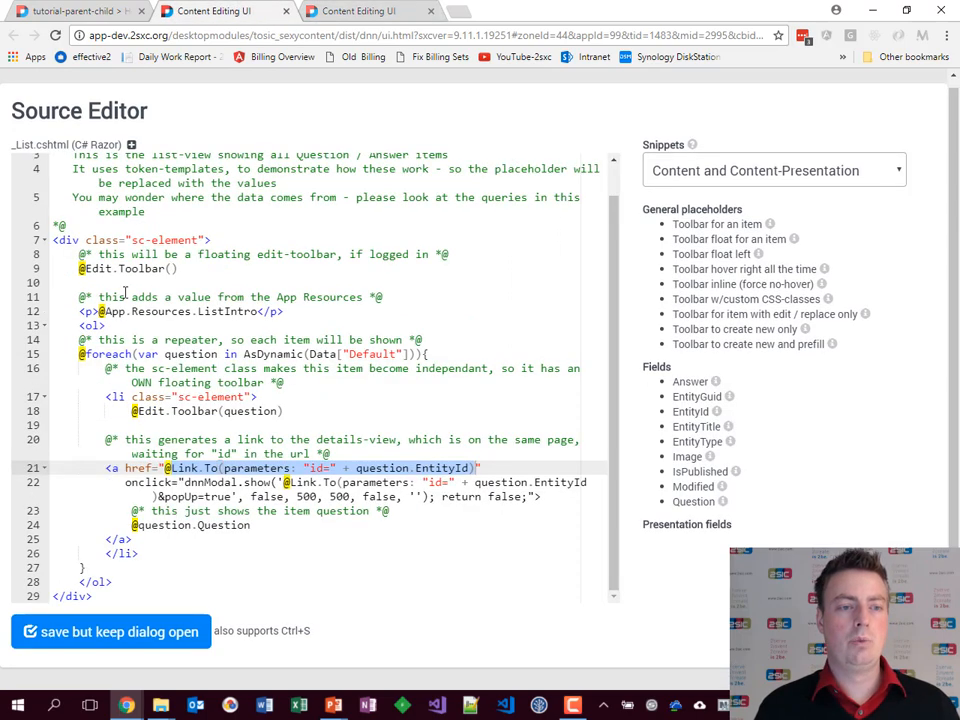
pyautogui.moveTo(238, 440)
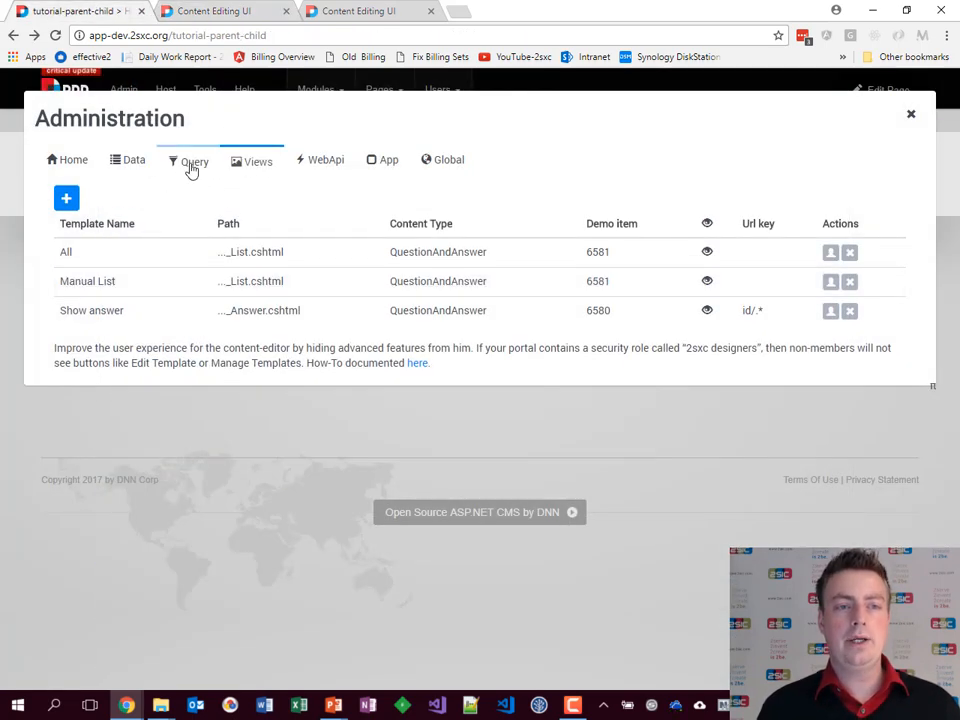
# Step: Open AllQuestions in the visual designer, check its ValueSort step and run it to get three questions
pyautogui.click(194, 160)
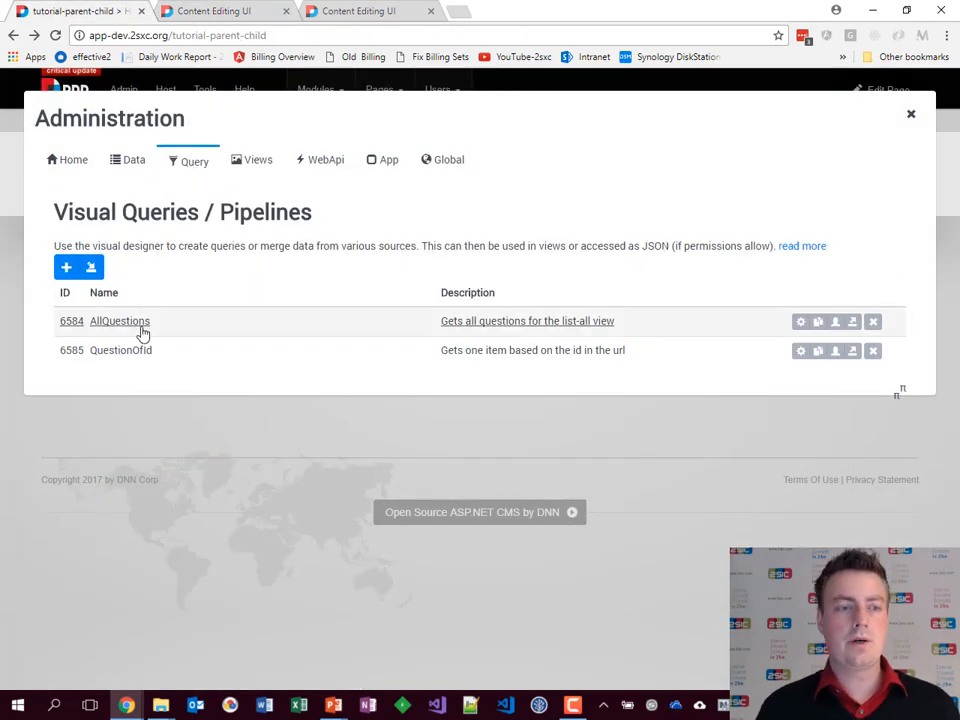
pyautogui.click(120, 320)
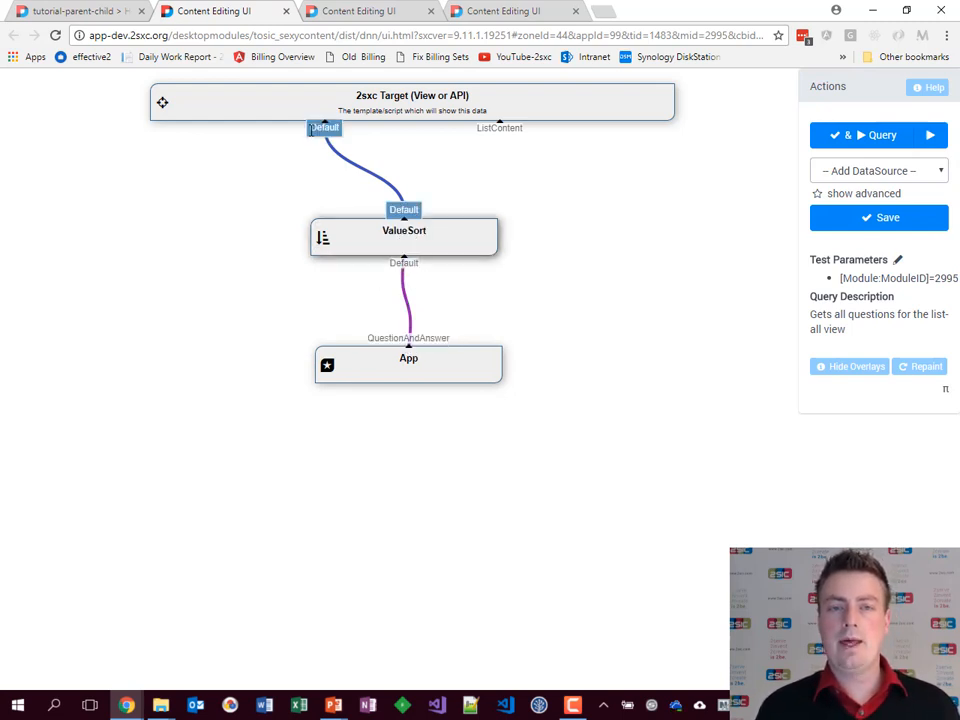
pyautogui.click(404, 236)
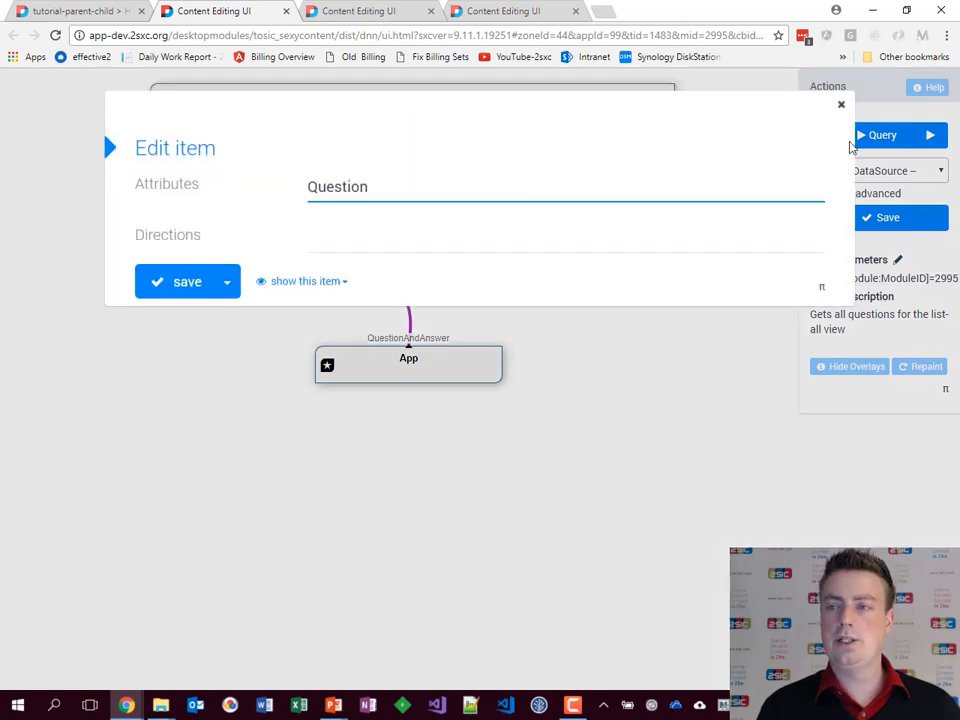
pyautogui.click(880, 136)
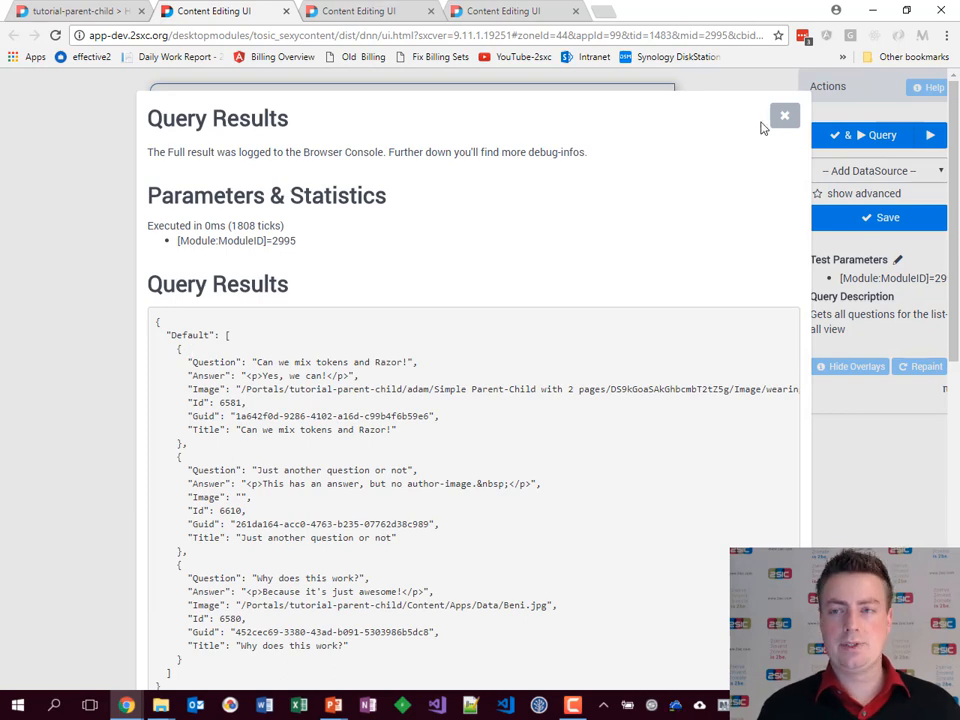
pyautogui.click(784, 114)
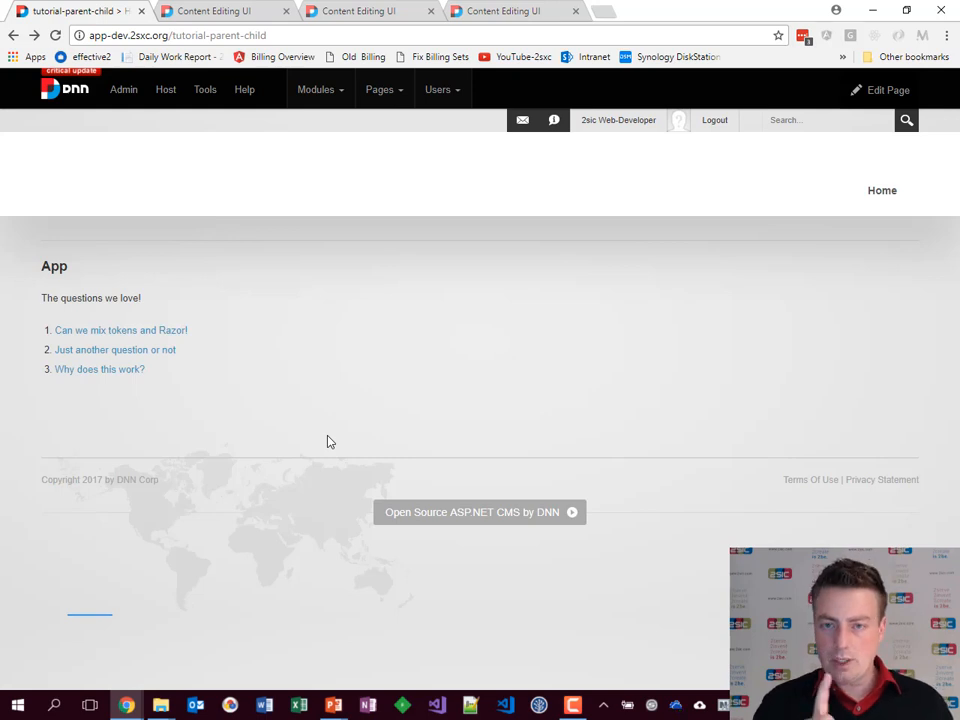
# Step: Return to the questions page and open one question's details page, then the app Administration
pyautogui.click(216, 12)
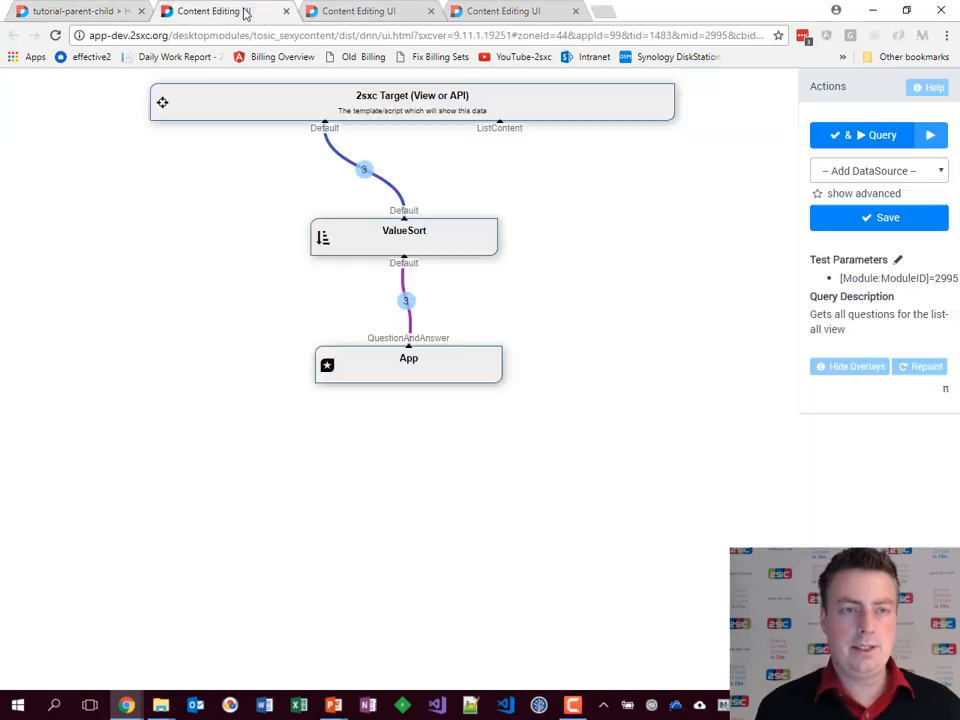
pyautogui.click(76, 12)
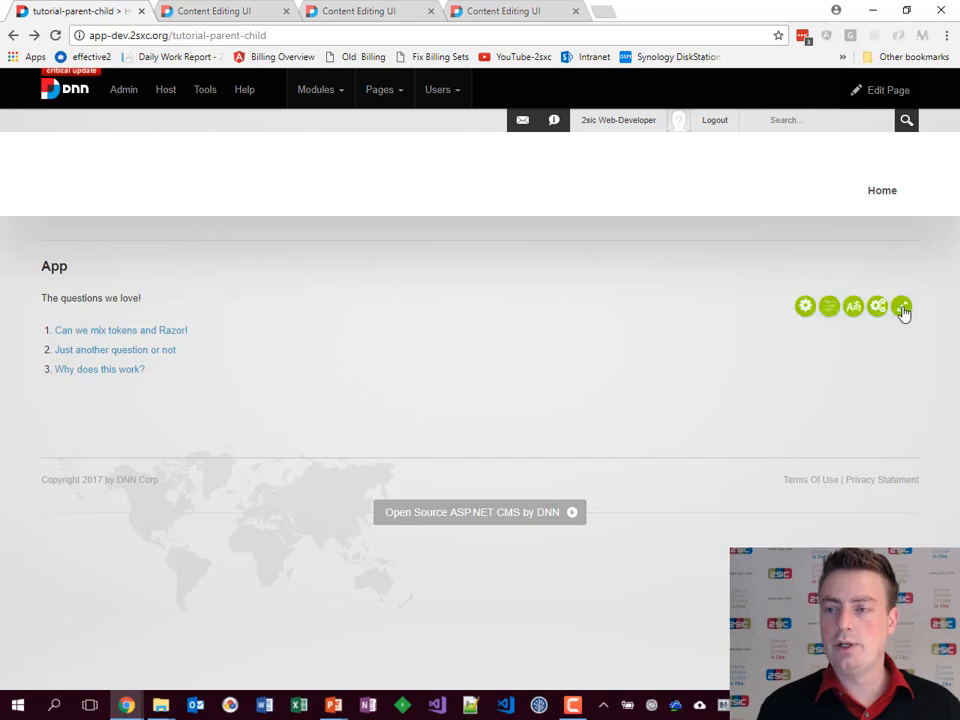
pyautogui.moveTo(430, 350)
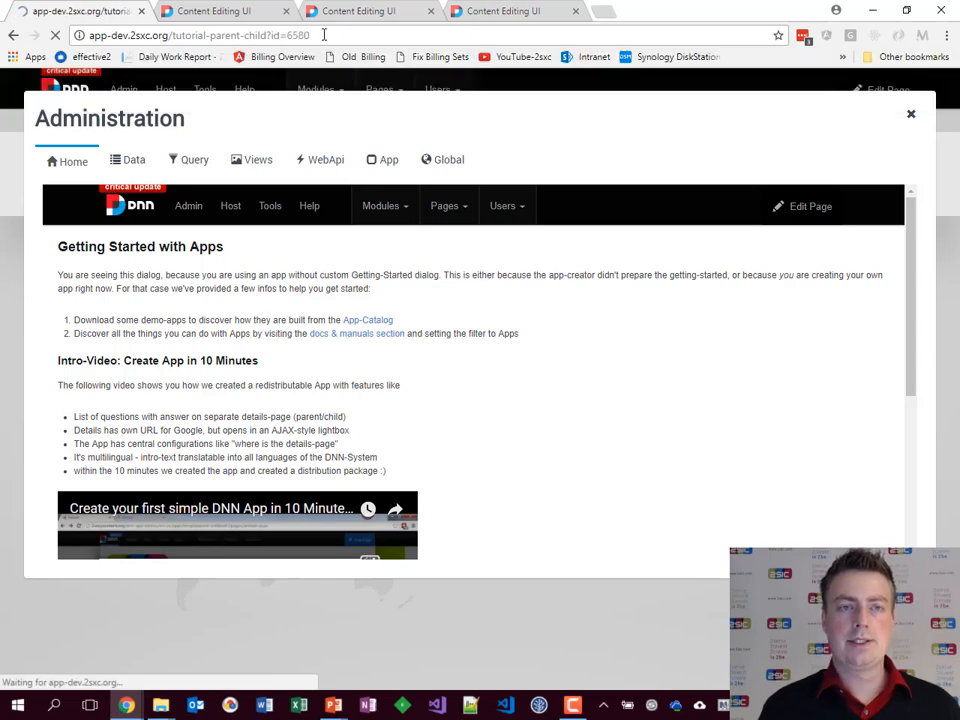
pyautogui.click(910, 112)
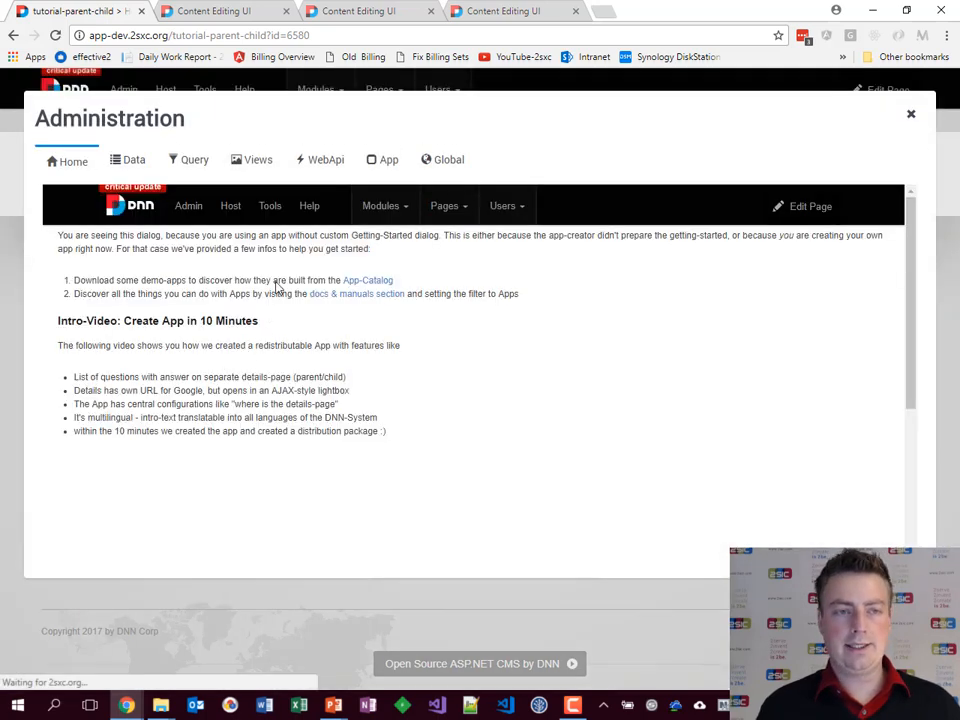
# Step: Inspect QuestionOfId's ValueFilter EntityId = [QueryString:ID] and run it to return one question
pyautogui.click(188, 160)
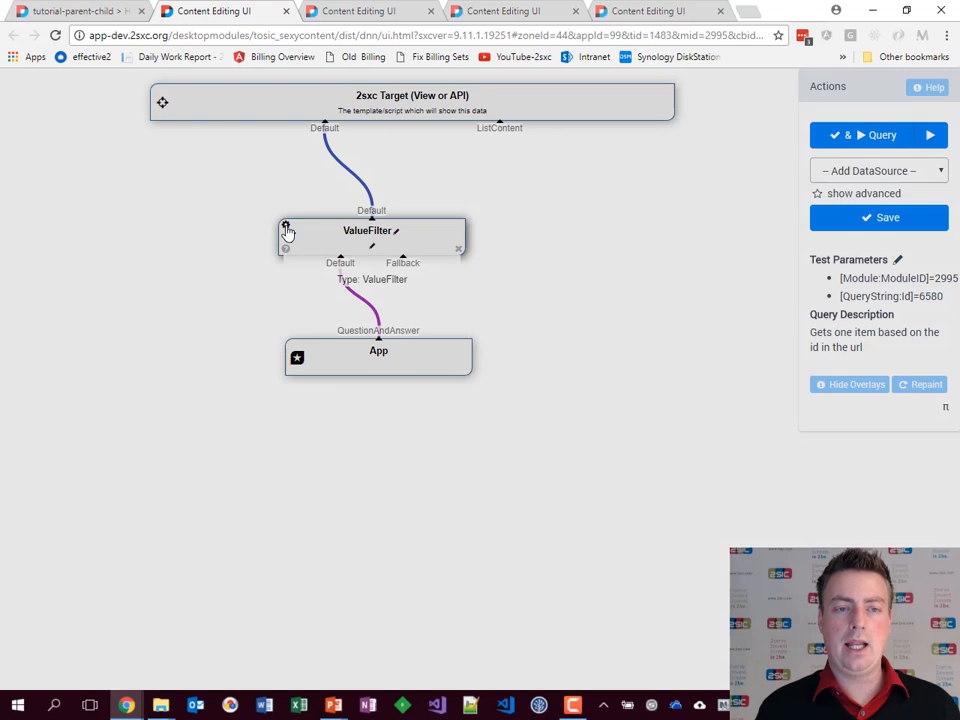
pyautogui.click(288, 228)
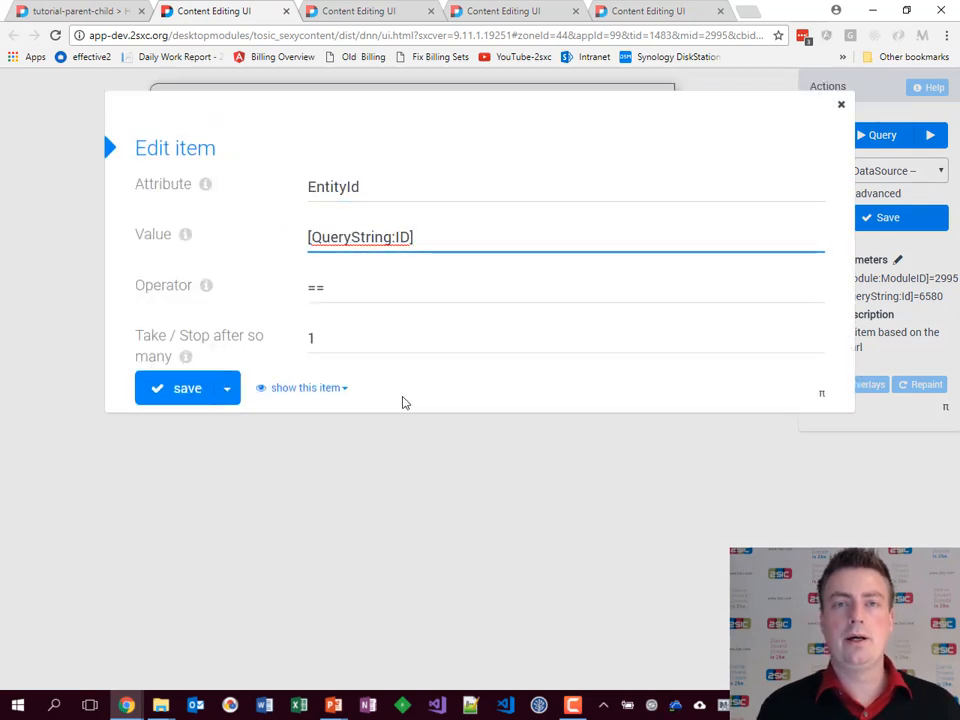
pyautogui.moveTo(280, 412)
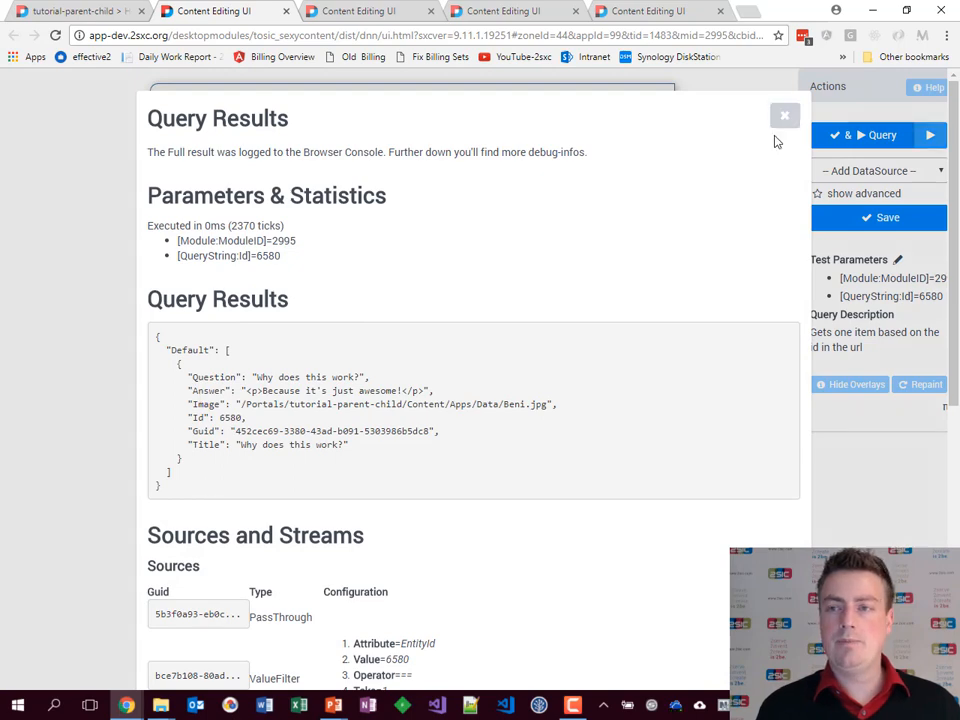
pyautogui.click(784, 114)
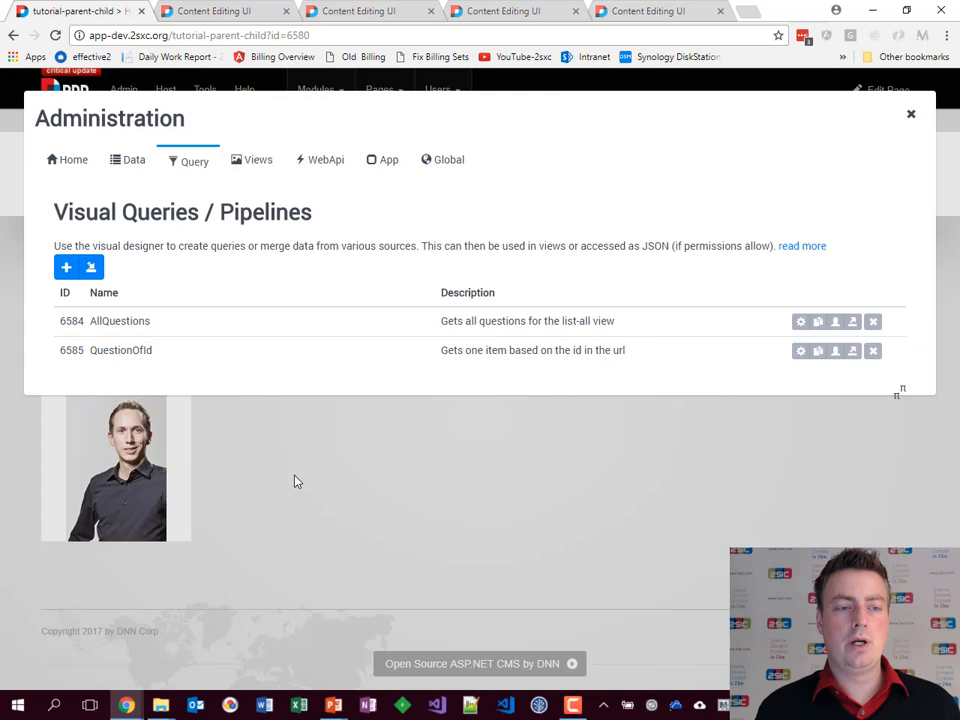
pyautogui.moveTo(252, 512)
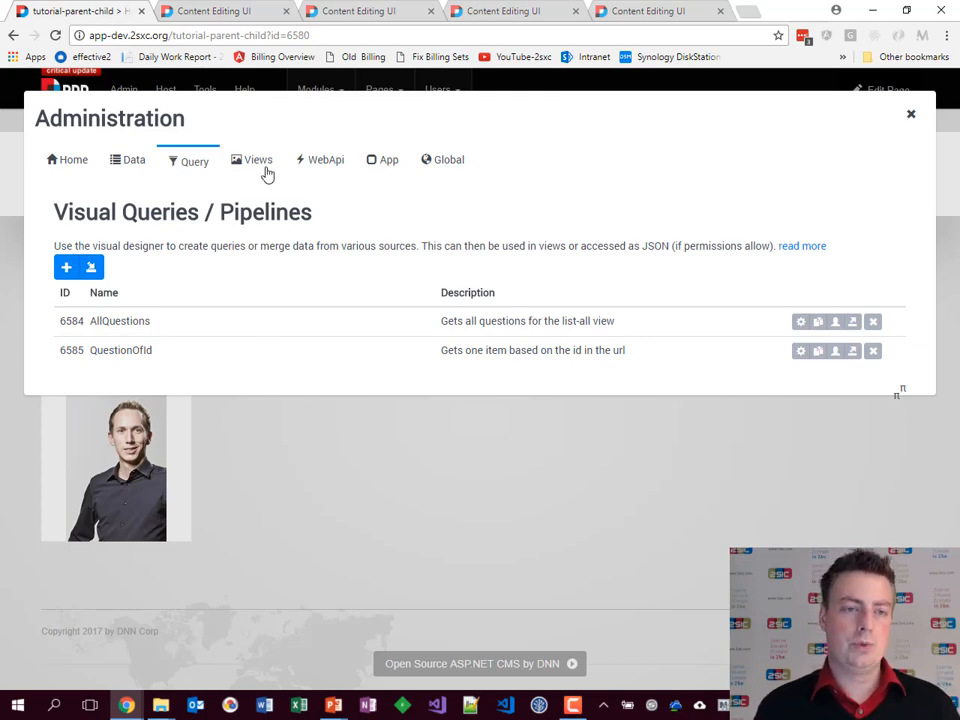
# Step: Review the Show answer view's _Answer.cshtml template and id/* URL path, then close its settings
pyautogui.click(258, 160)
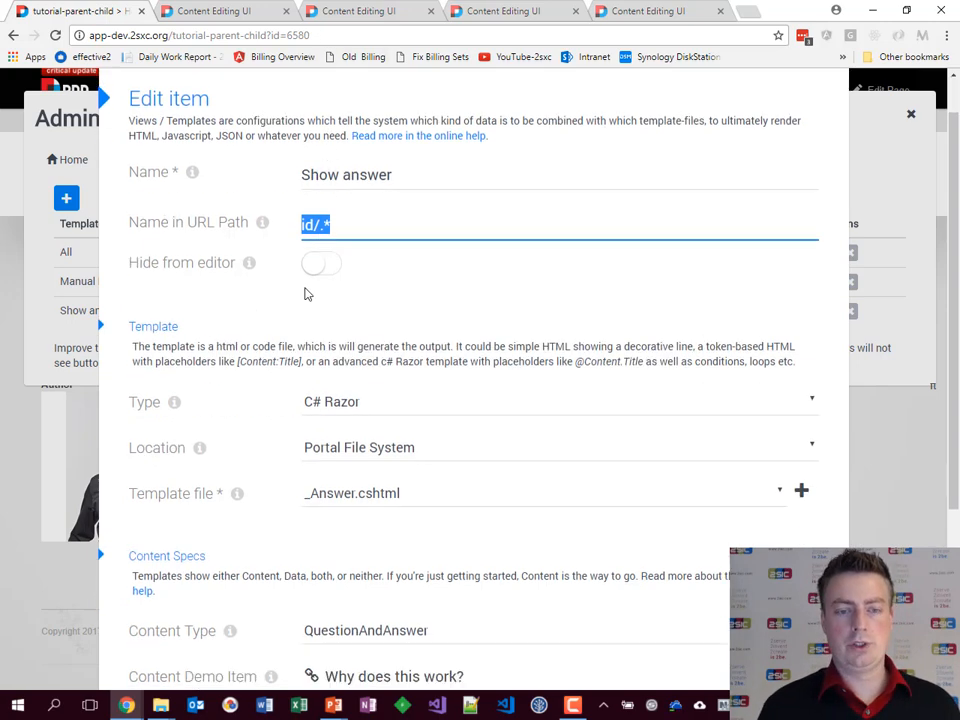
pyautogui.scroll(-3)
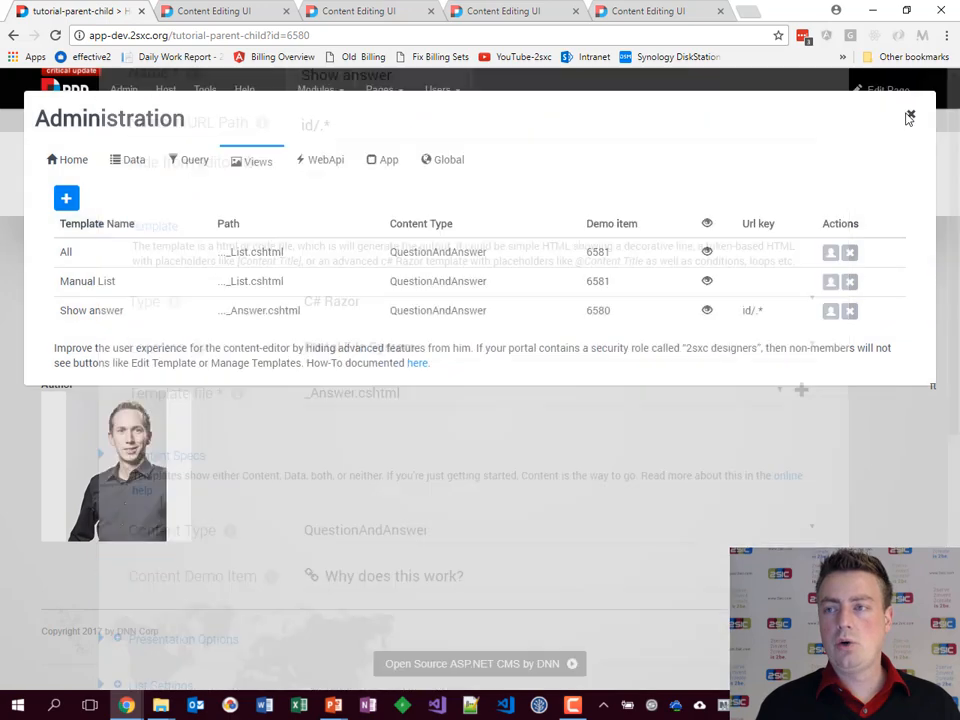
pyautogui.click(908, 116)
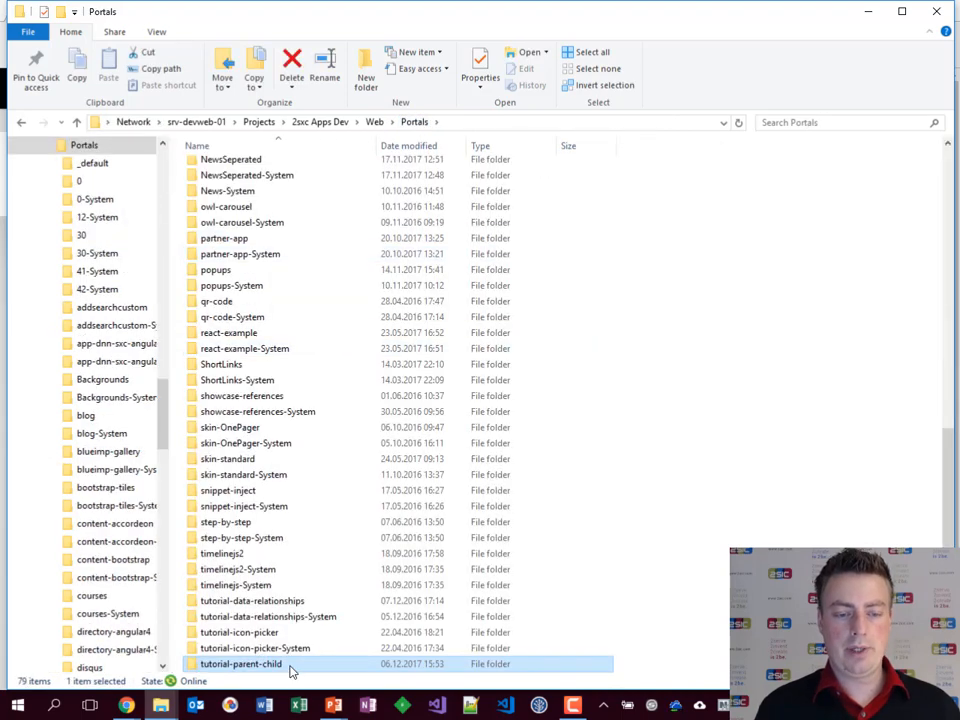
# Step: Browse the tutorial-parent-child portal into the app folder holding _Answer.cshtml, _List.cshtml and readme.md
pyautogui.doubleClick(240, 664)
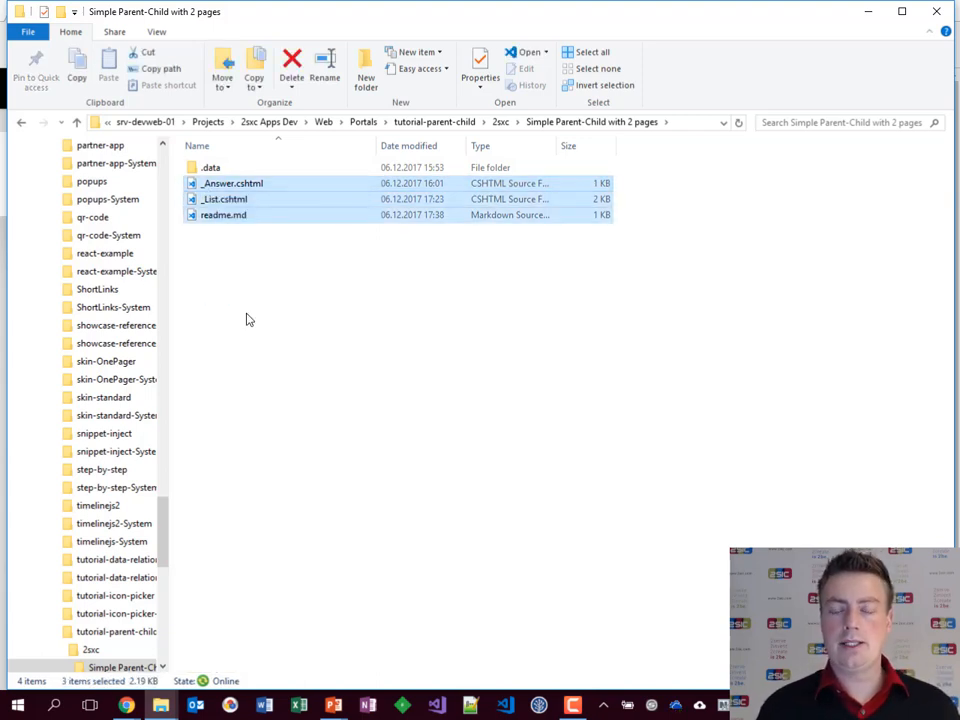
pyautogui.press('alt+tab')
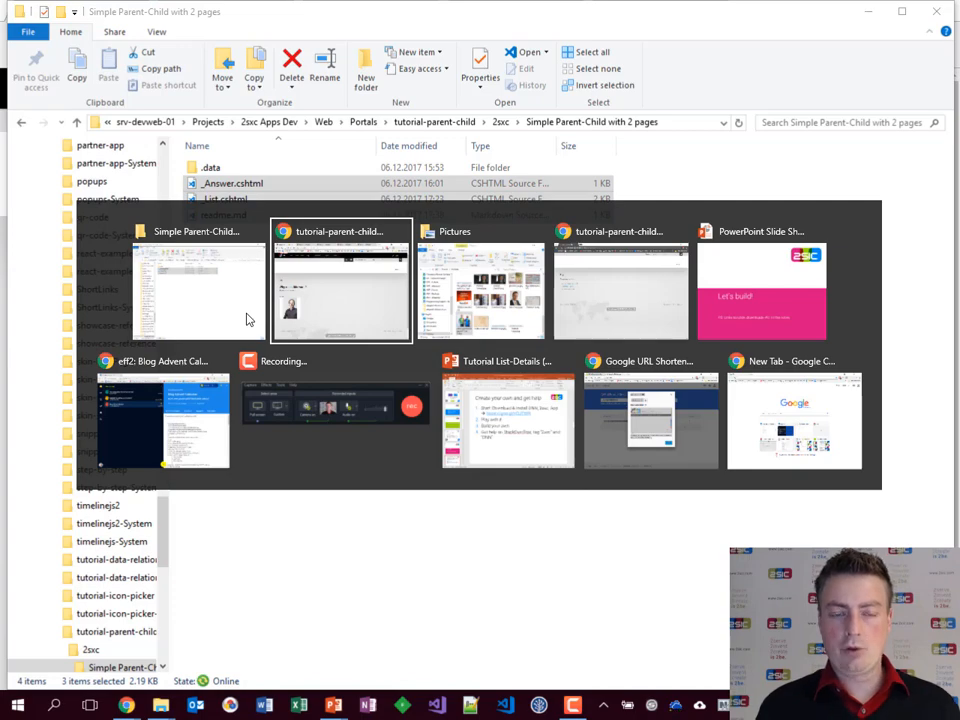